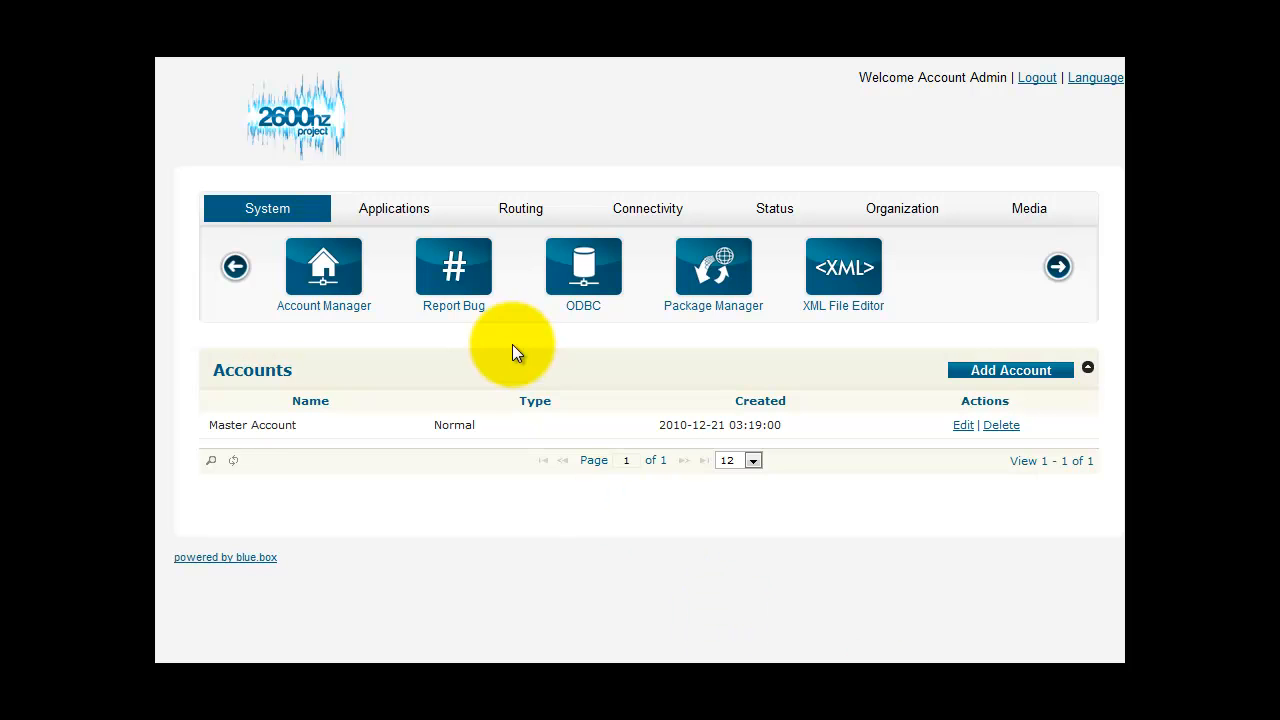
Step: Open Voicemail Boxes from the Applications modules to list mailboxes 2002–2006
click(393, 208)
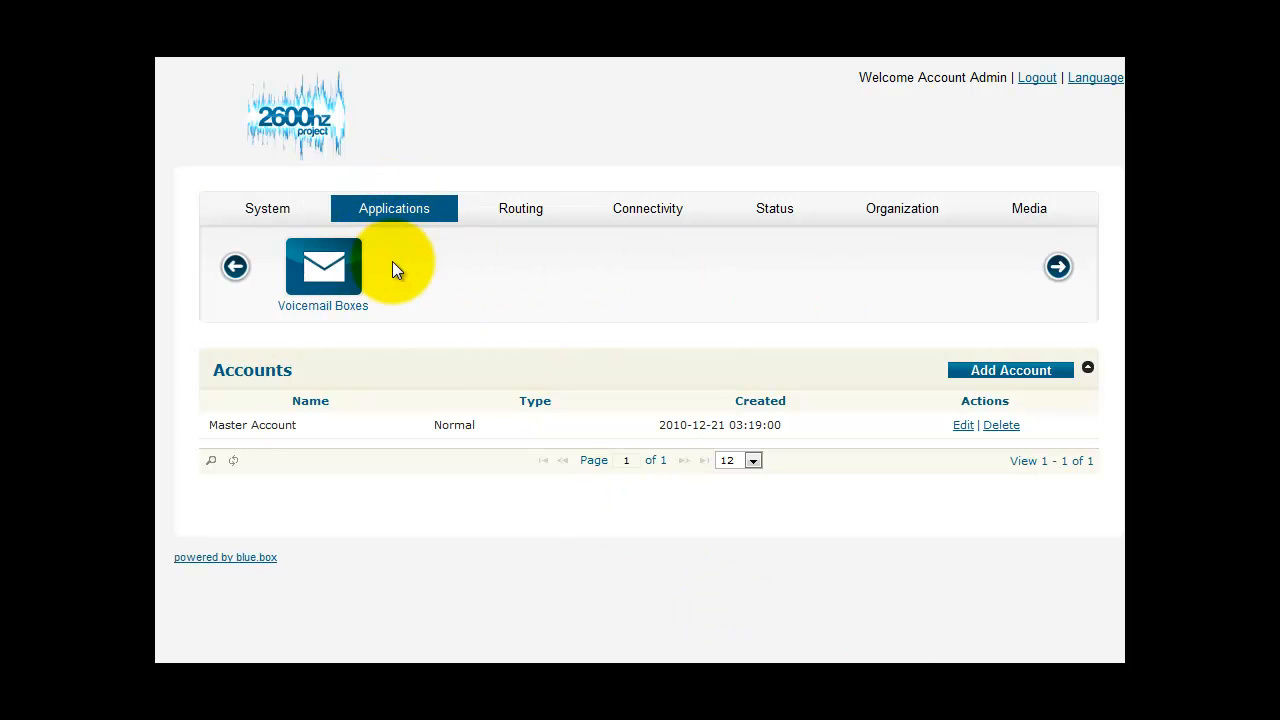
click(322, 267)
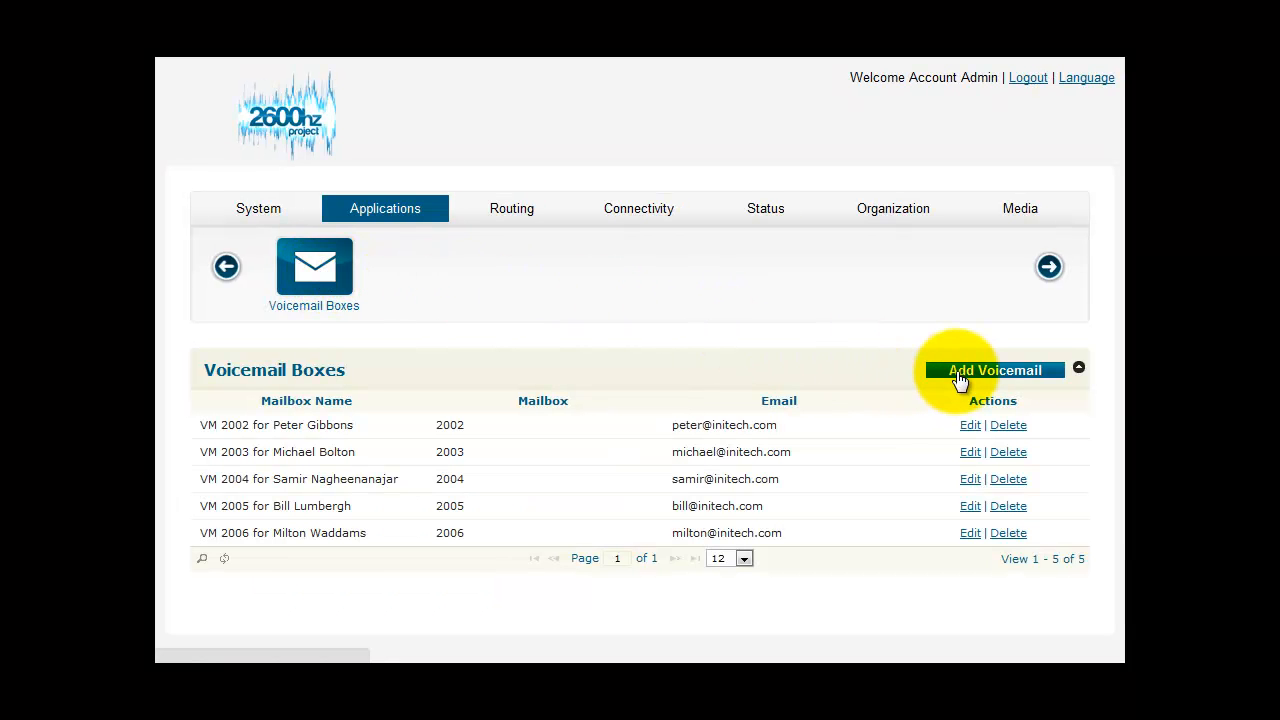
Step: Add a new voicemail box with the mailbox name '1000 yourname'
click(990, 370)
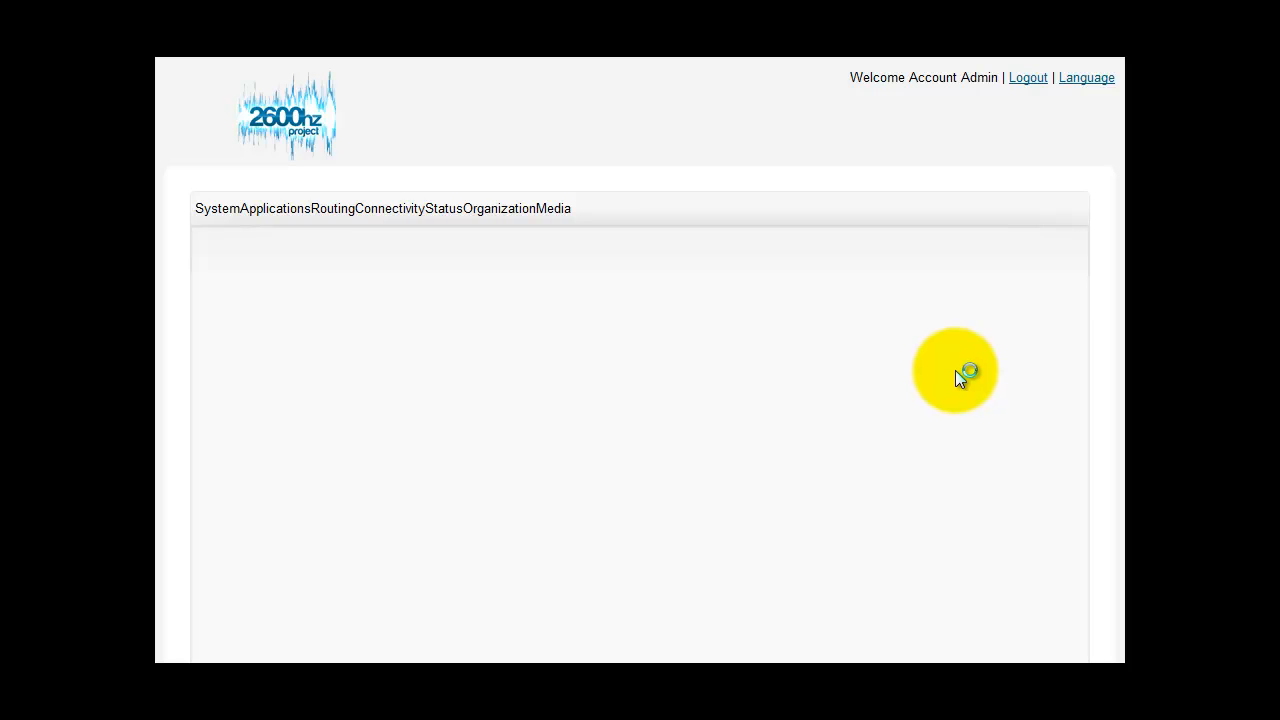
click(280, 208)
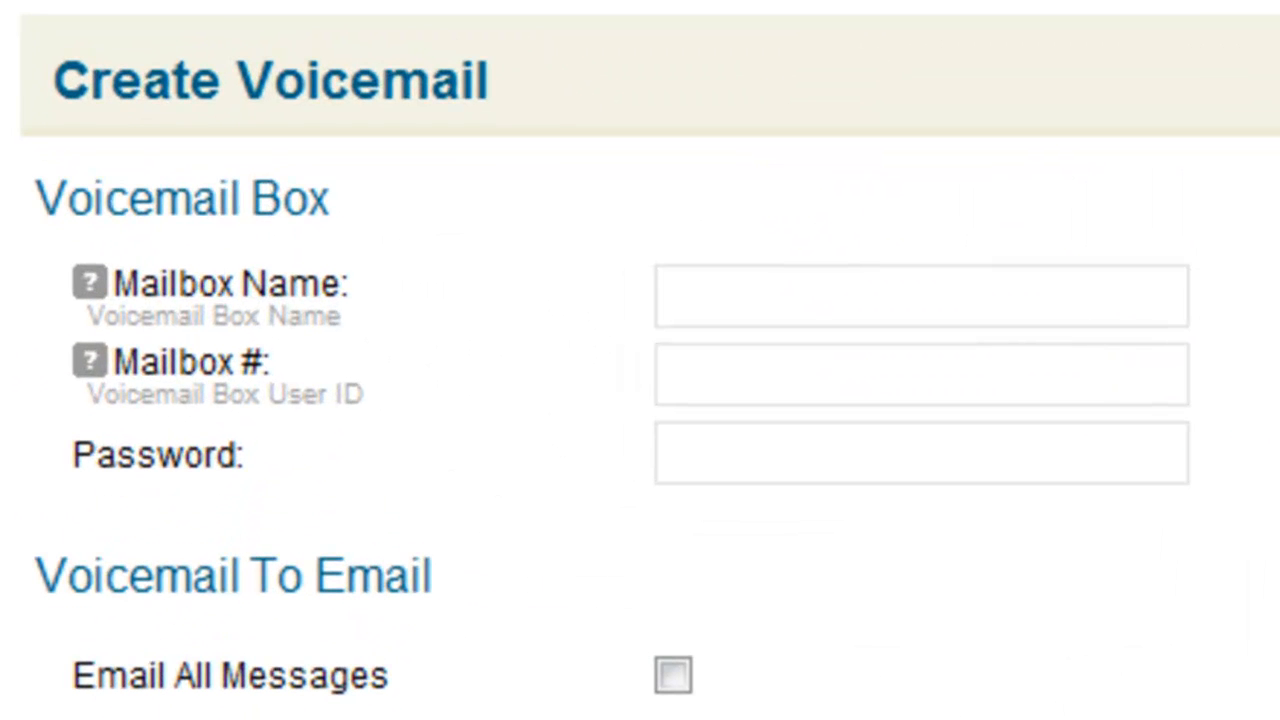
click(920, 297)
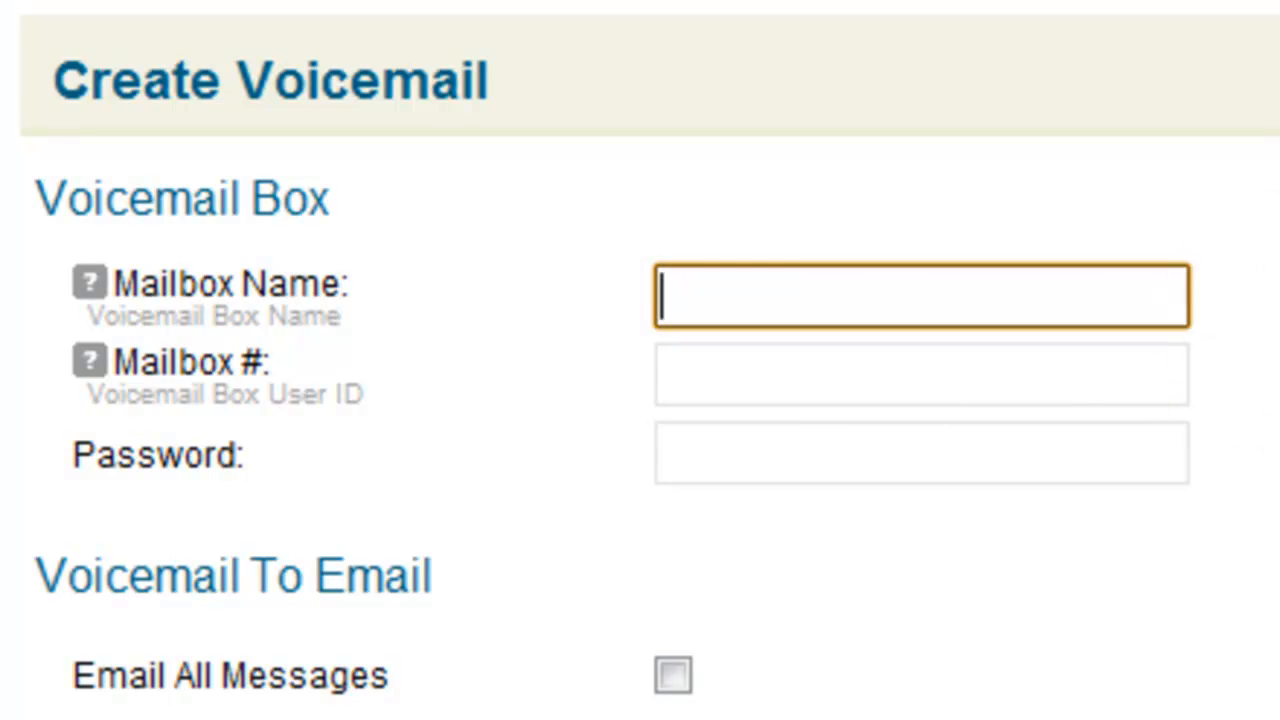
text(1)
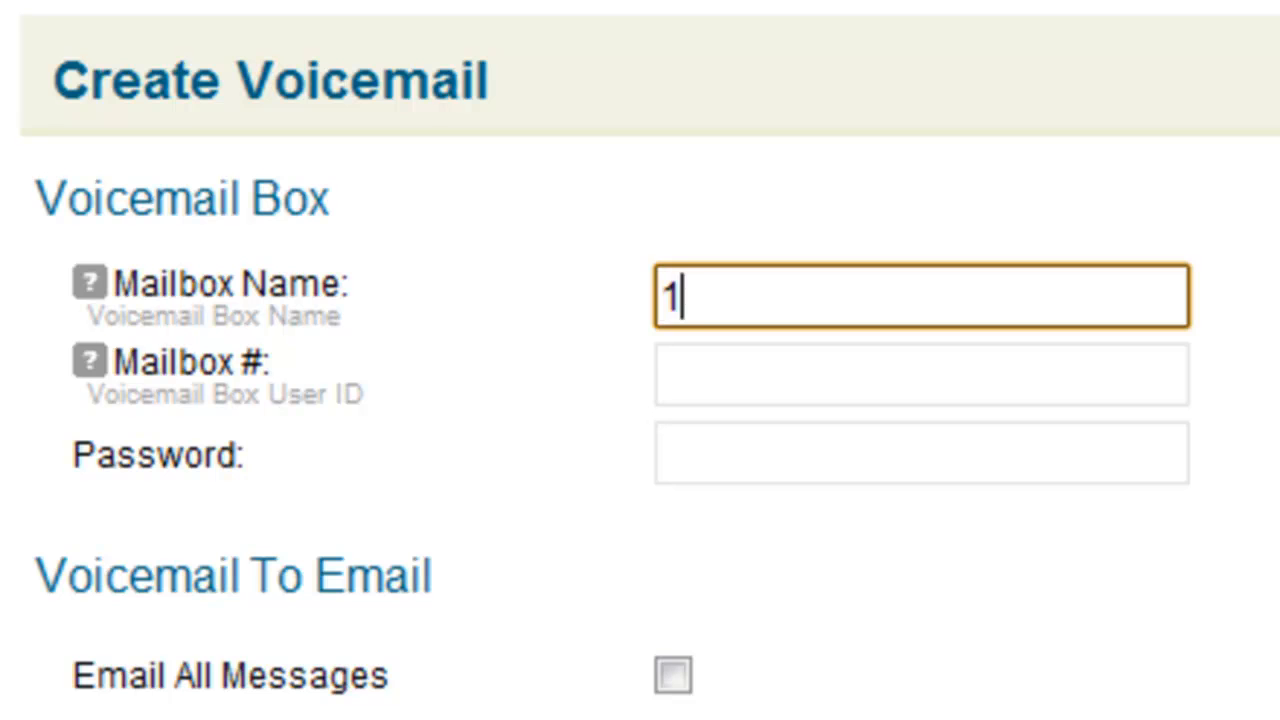
text(000 yo)
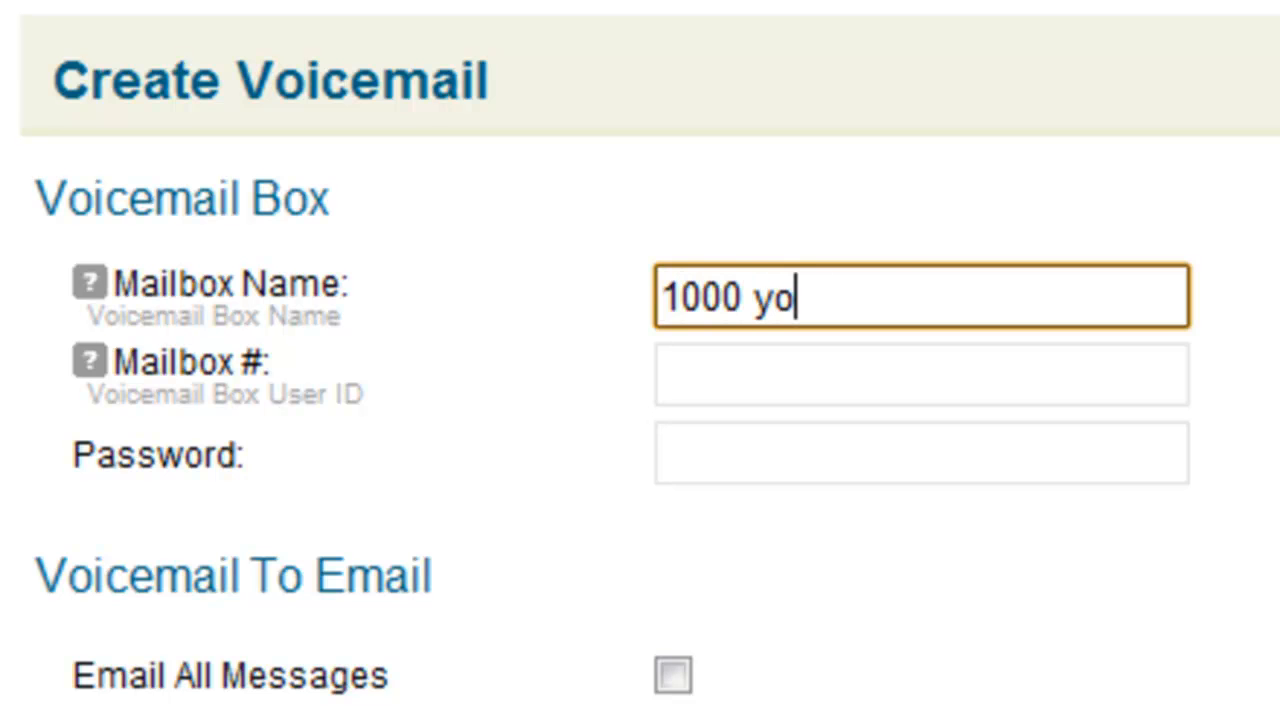
text(urname)
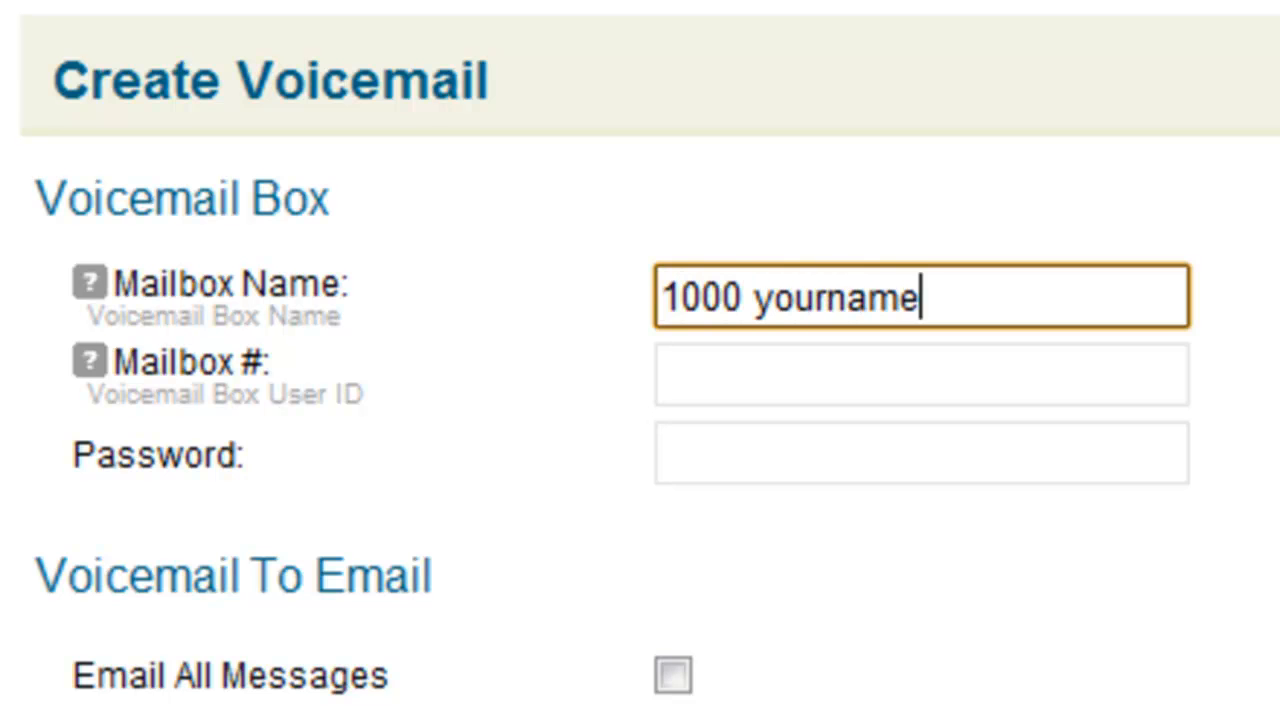
click(918, 382)
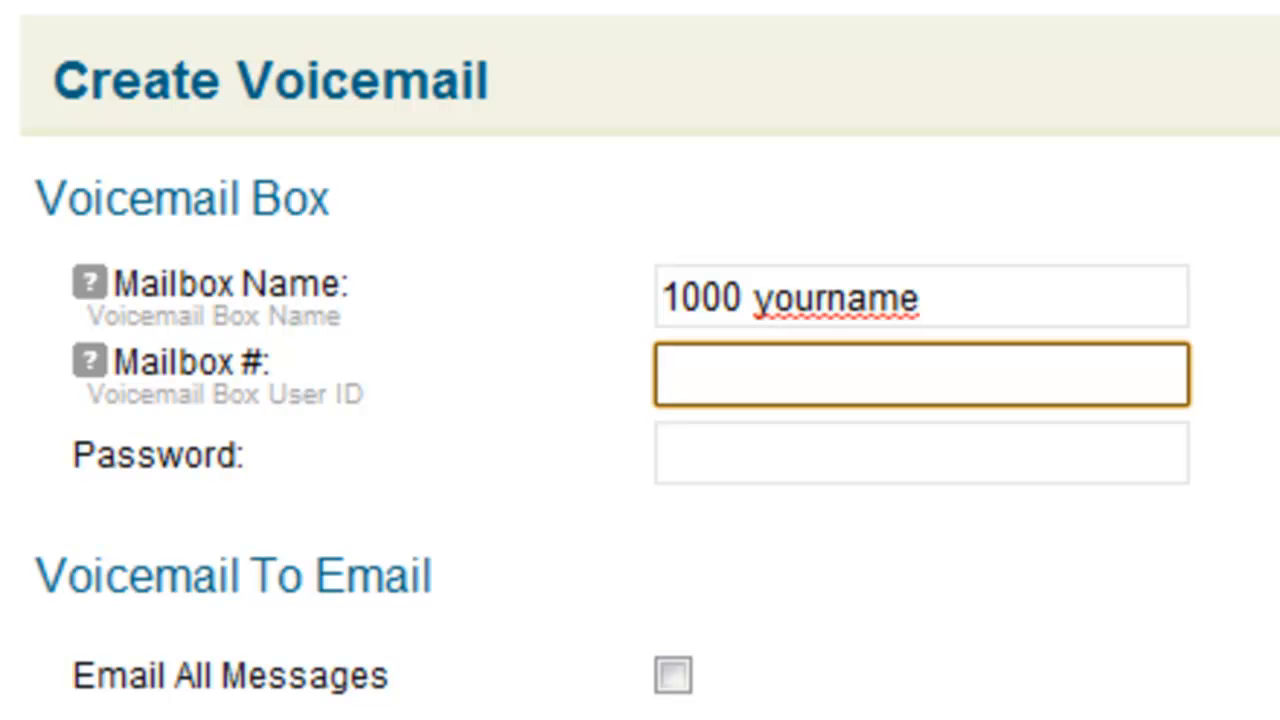
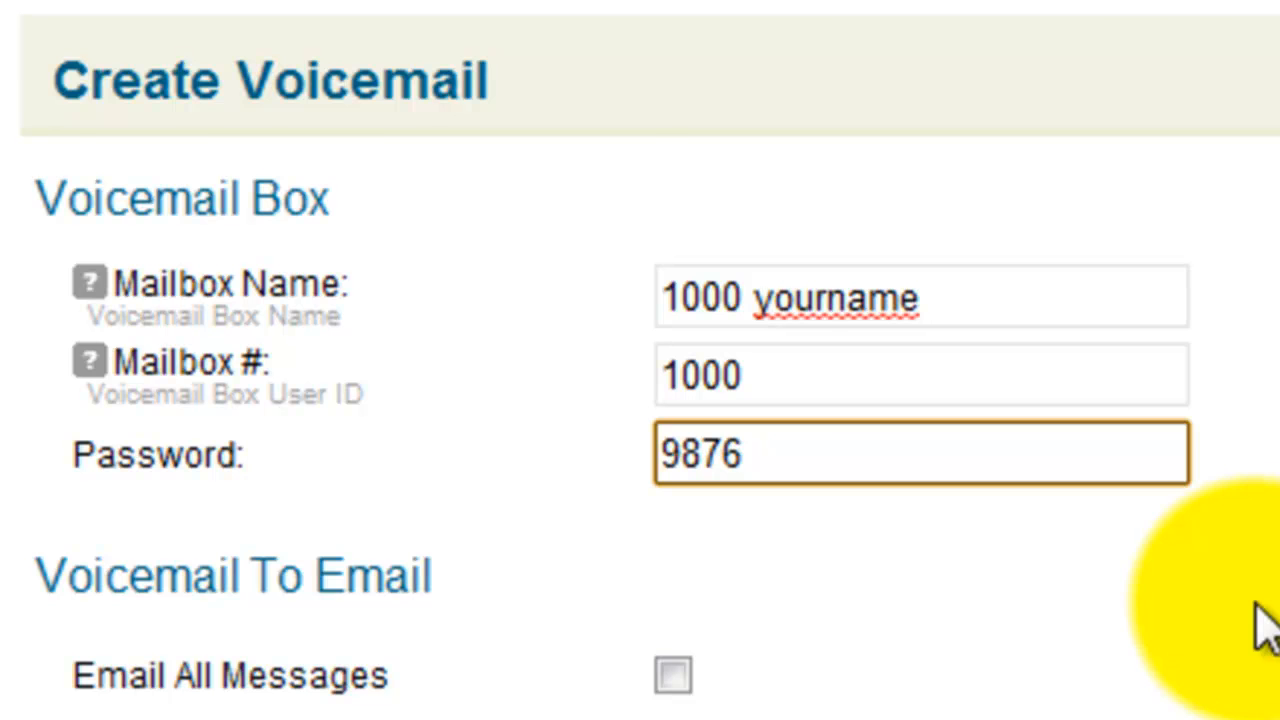
scroll(down, 3)
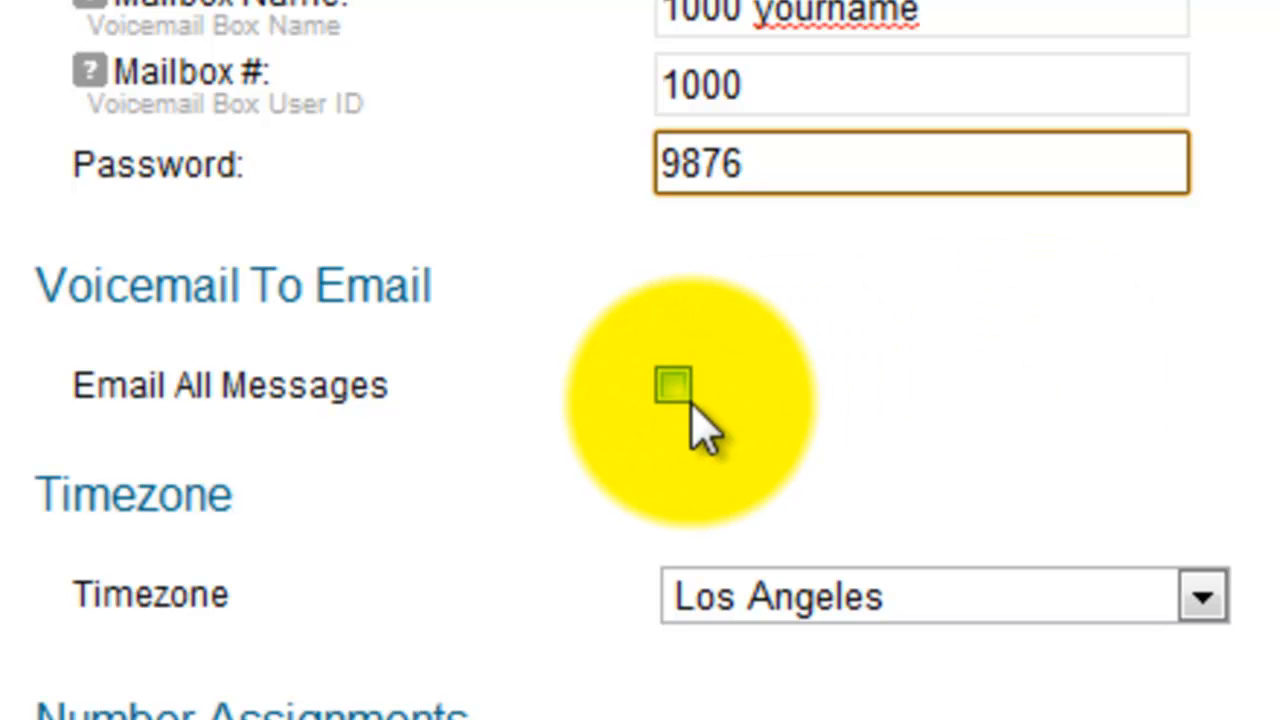
click(670, 387)
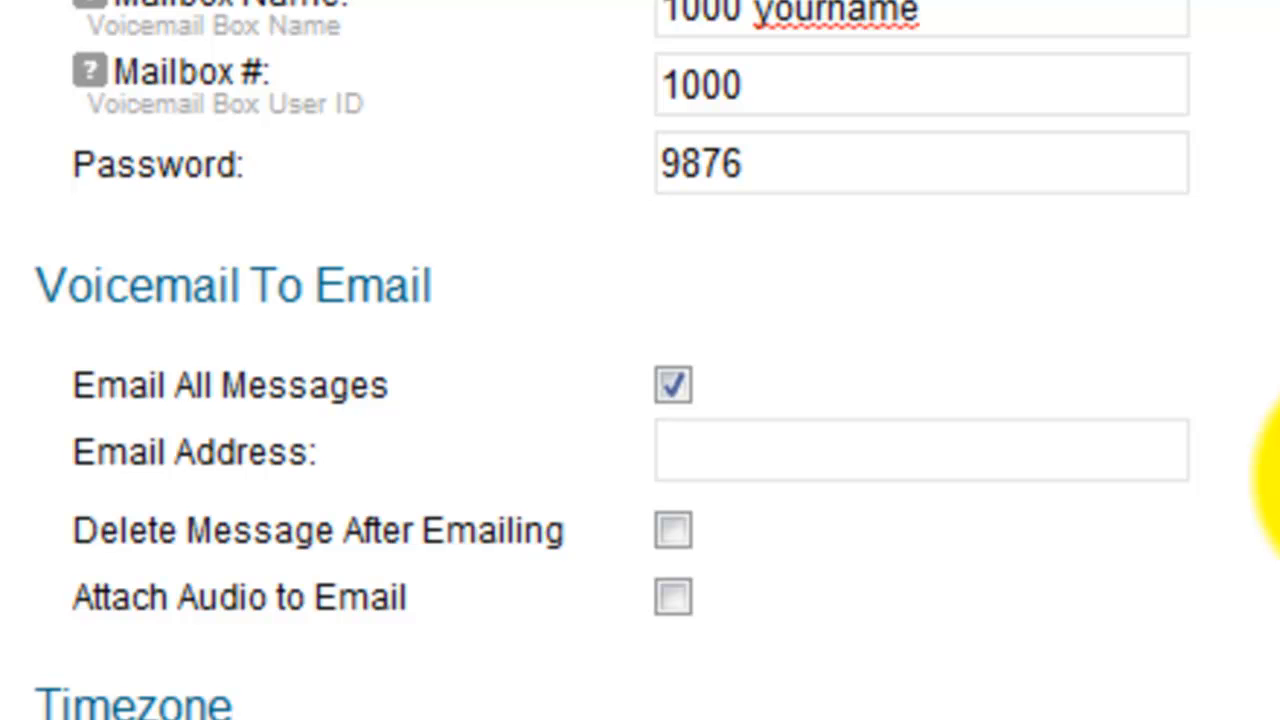
click(920, 464)
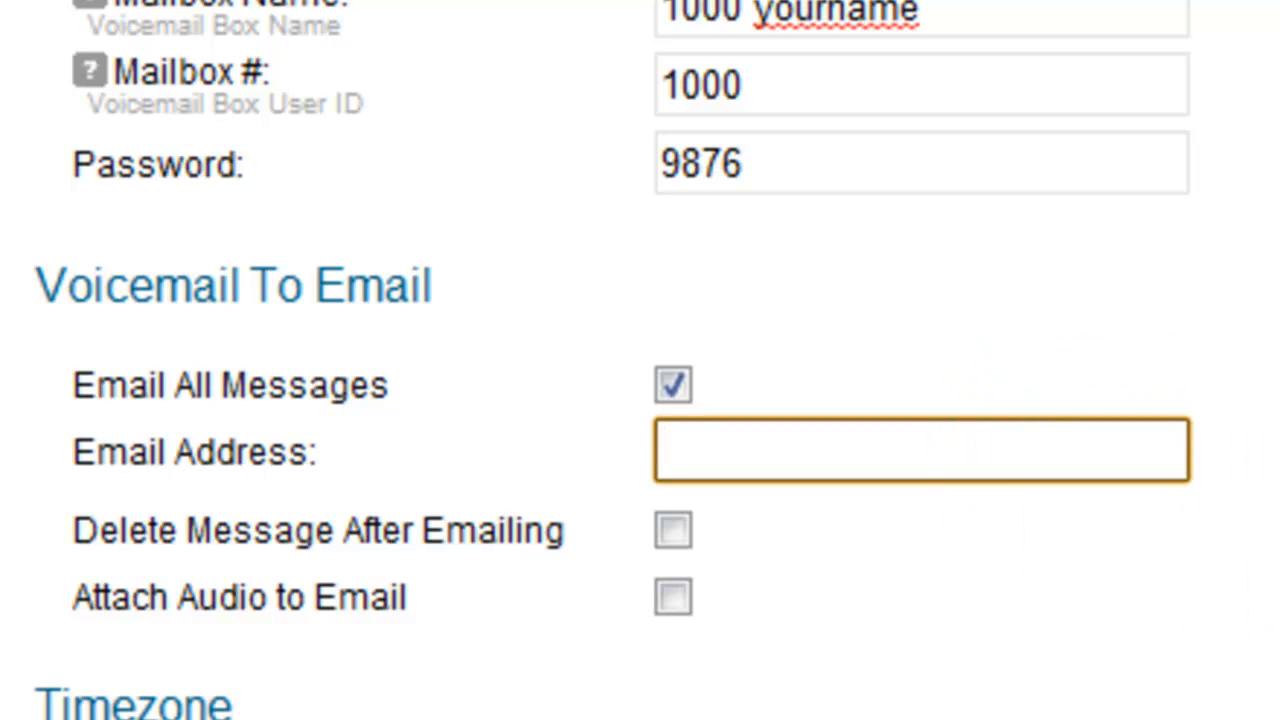
text(you@)
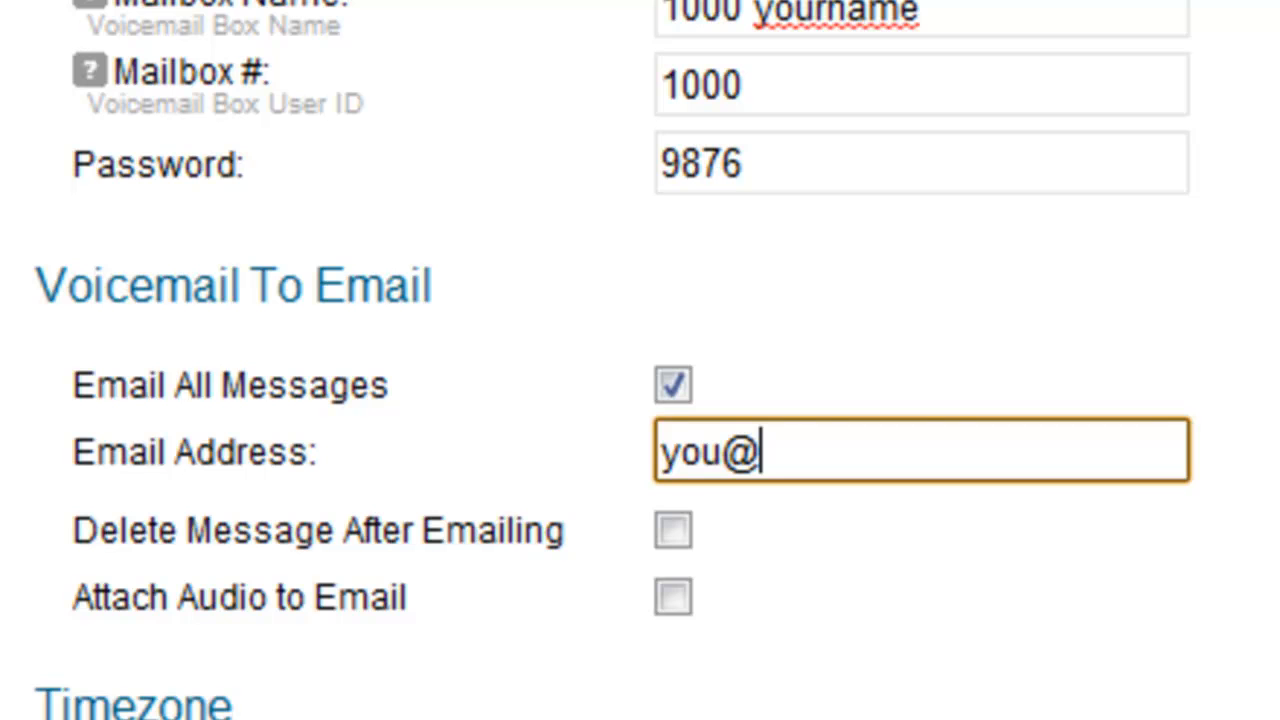
text(yourname.com)
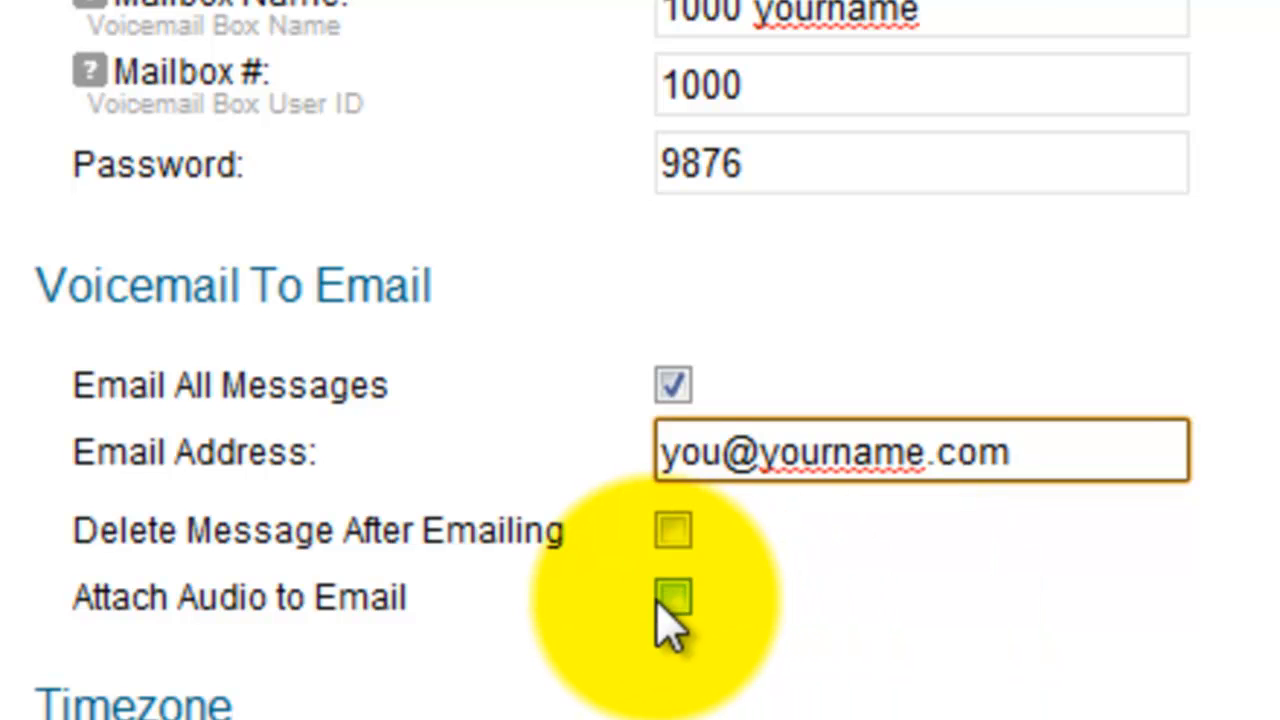
Step: Enable Attach Audio to Email and keep the timezone set to Los Angeles
click(672, 600)
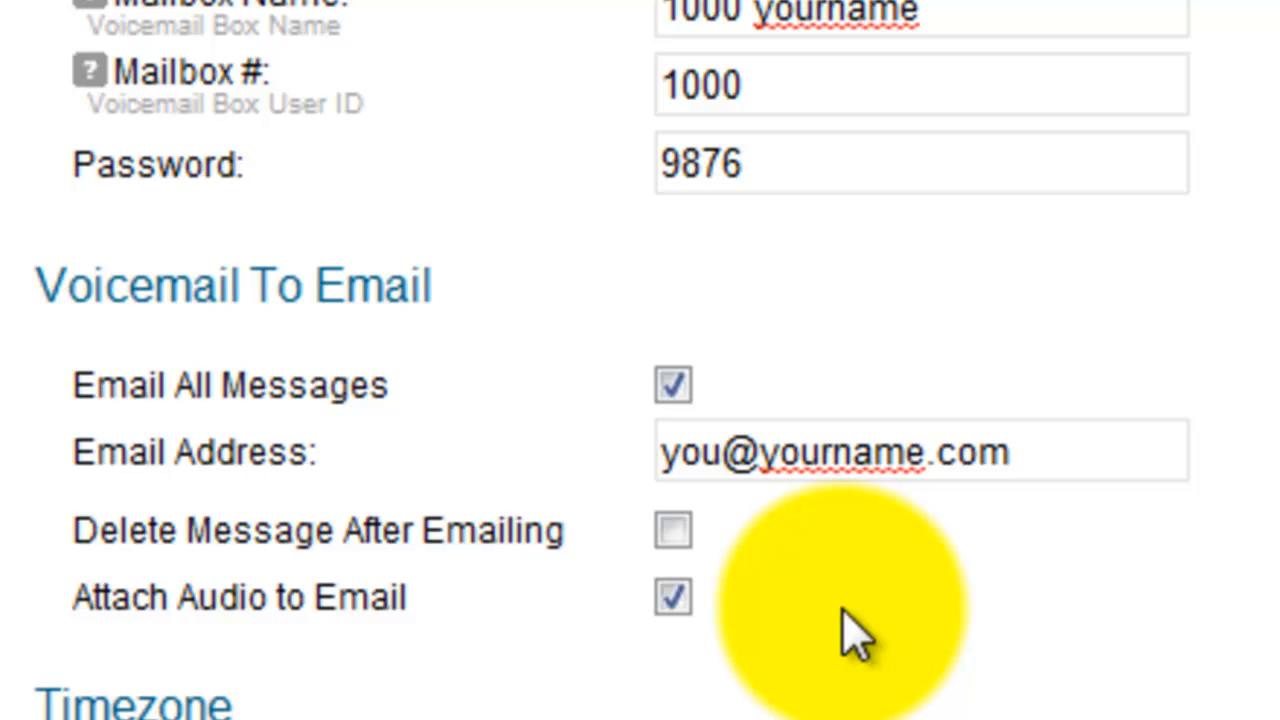
mouse_move(880, 640)
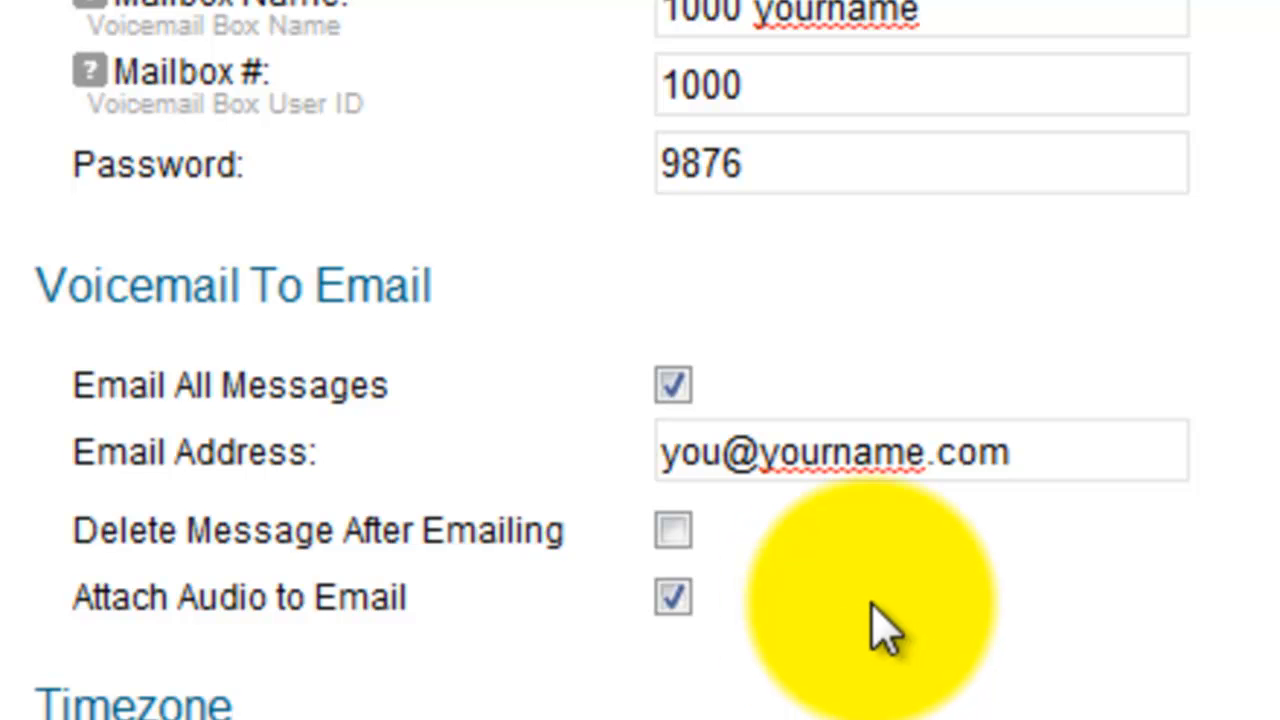
scroll(down, 3)
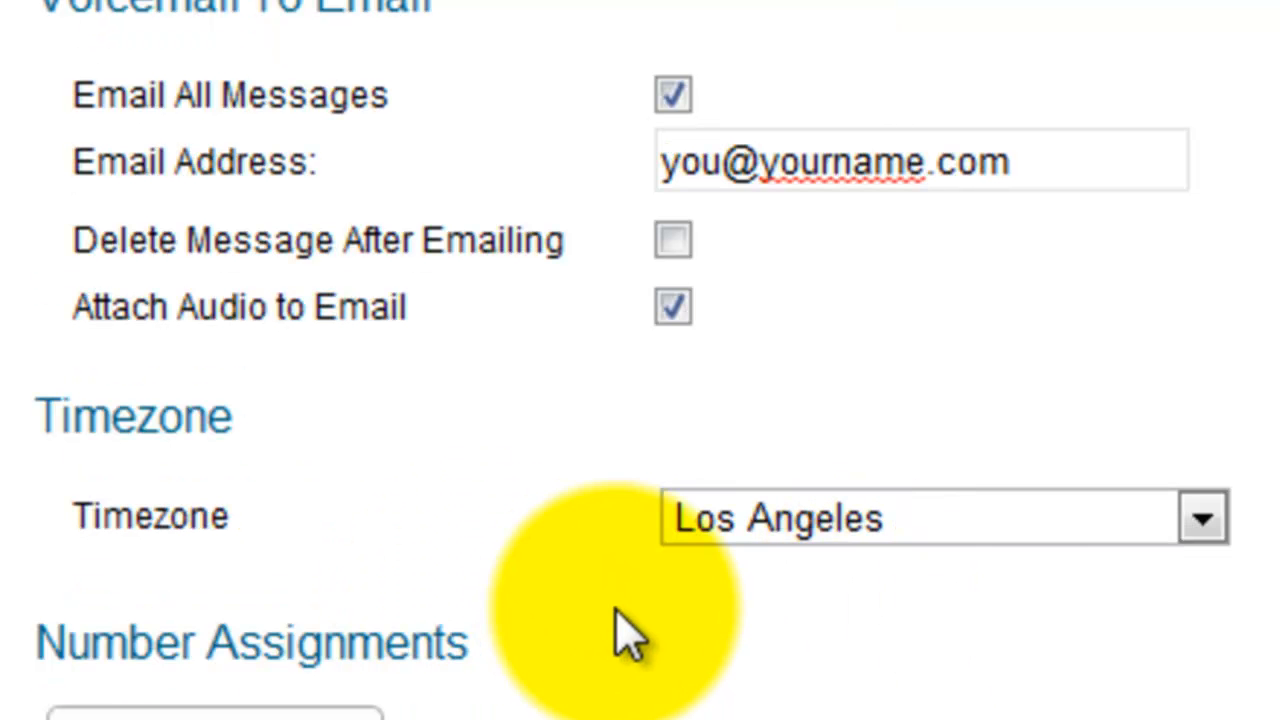
click(1200, 534)
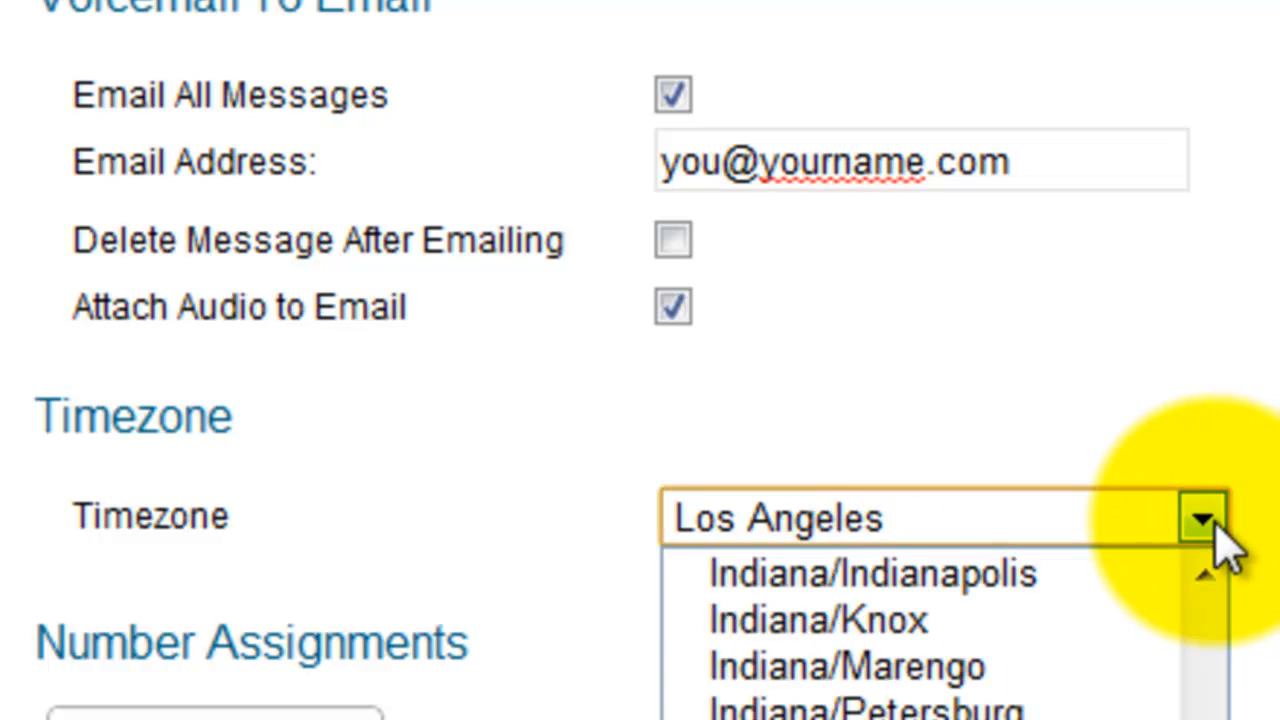
click(1201, 525)
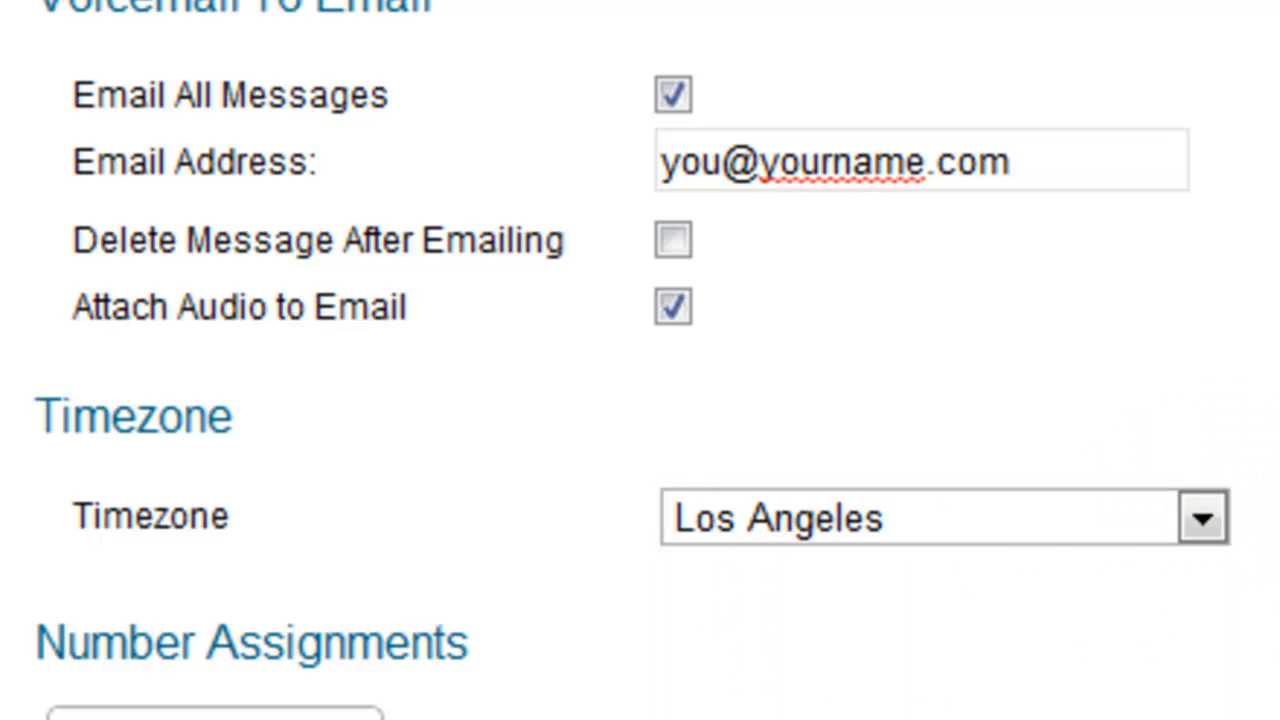
scroll(down, 3)
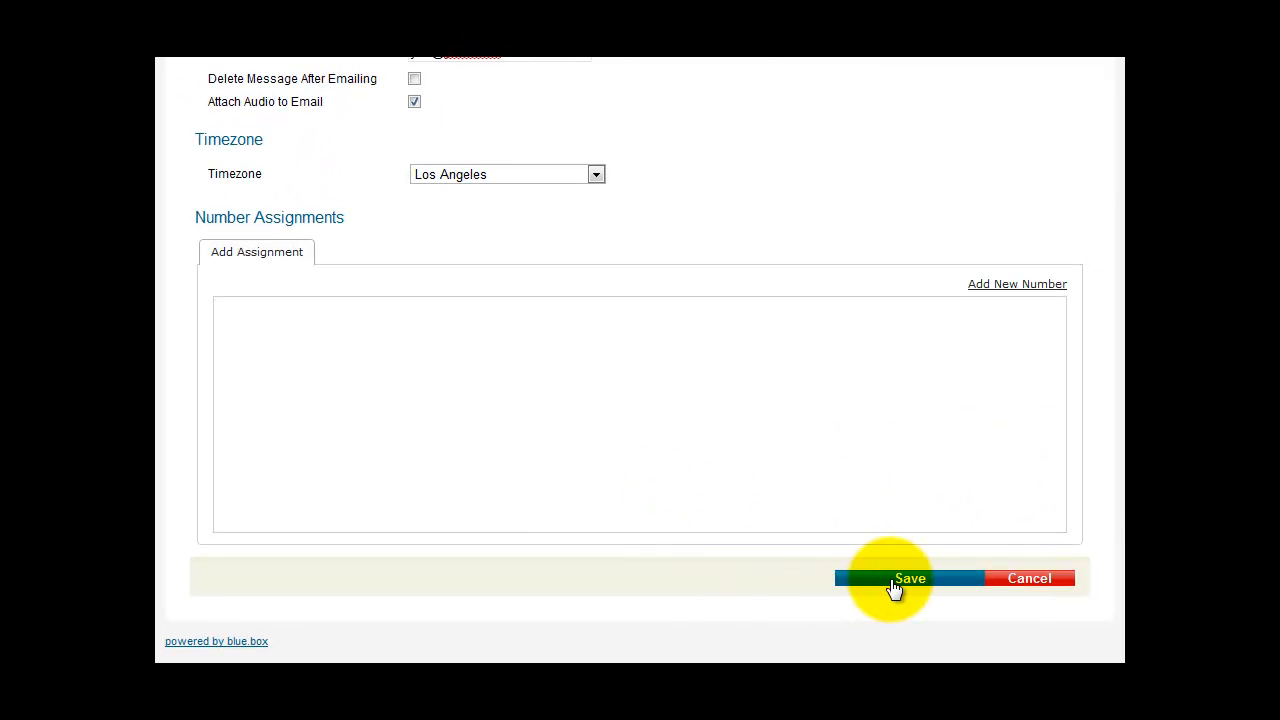
Step: Save the '1000 yourname' voicemail box and return to the list
click(909, 578)
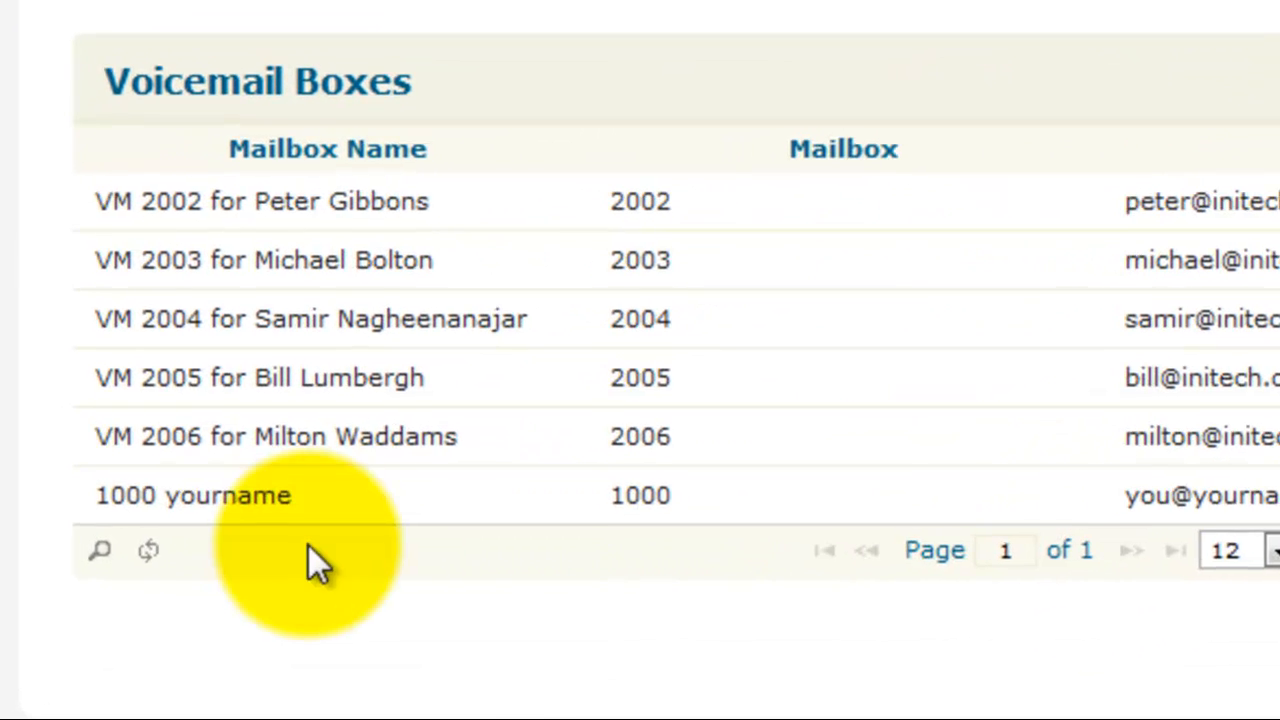
mouse_move(290, 530)
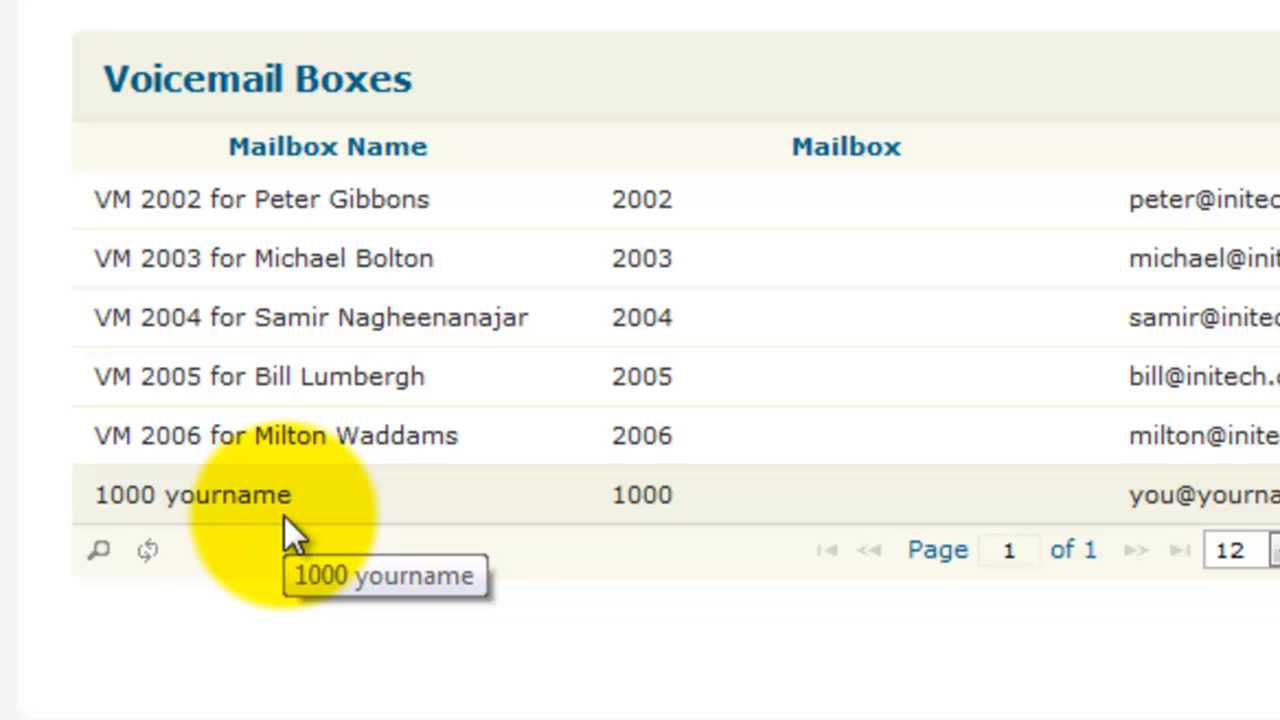
mouse_move(545, 570)
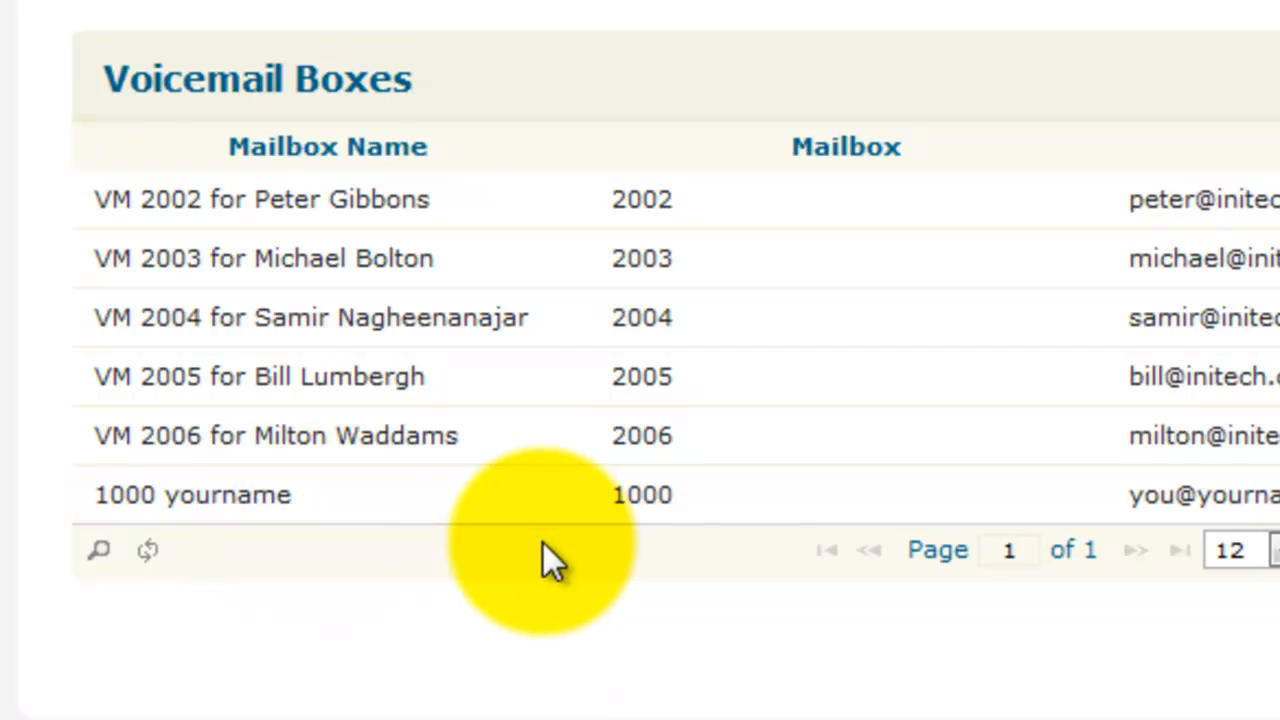